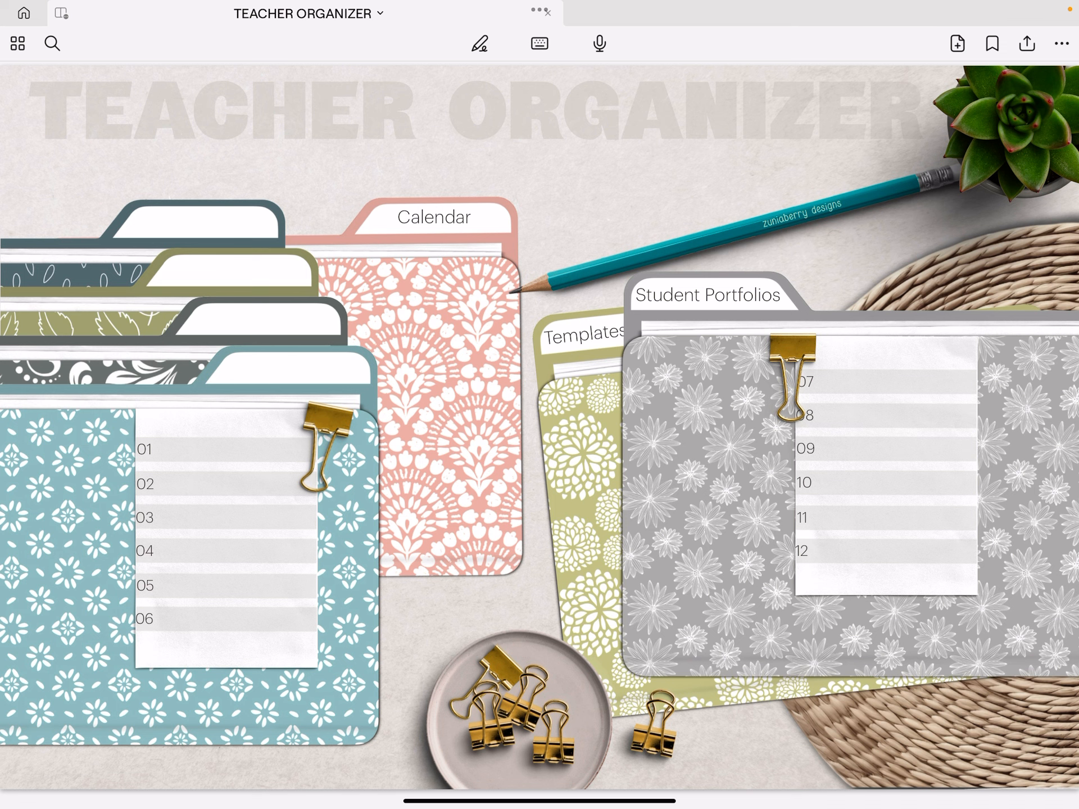
# Step: Follow the cover link to the Teacher Organizer's weekly July planner page
pyautogui.click(432, 218)
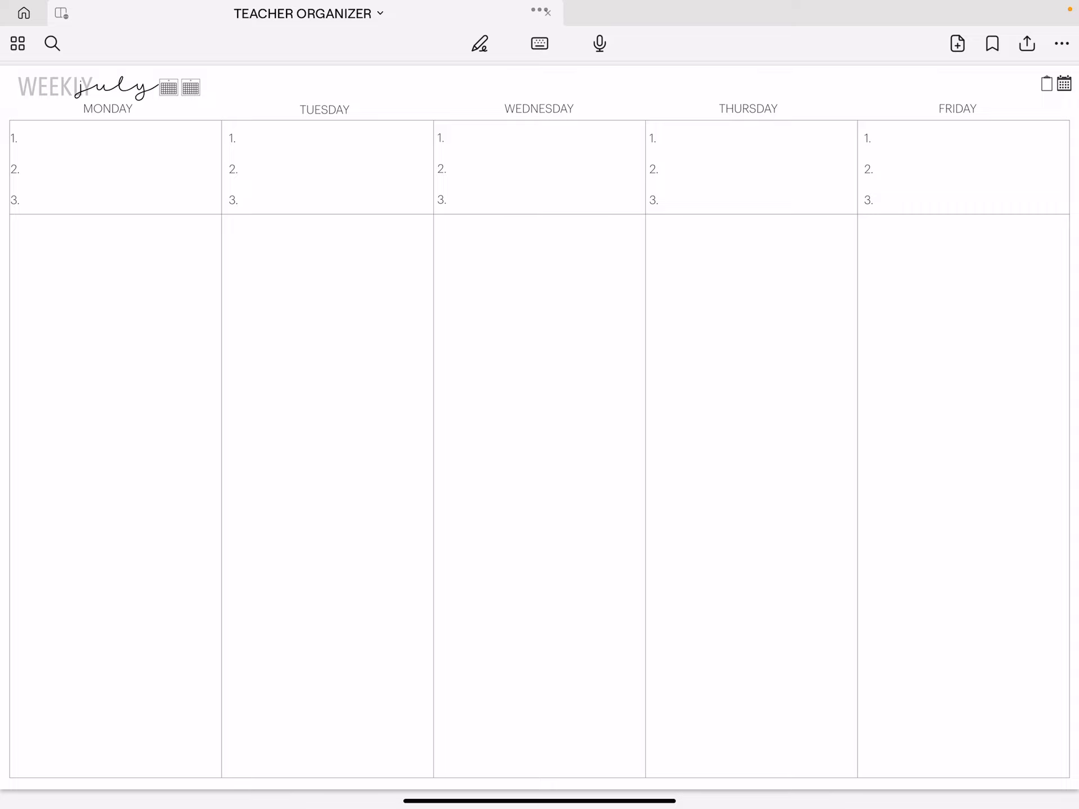
pyautogui.click(479, 43)
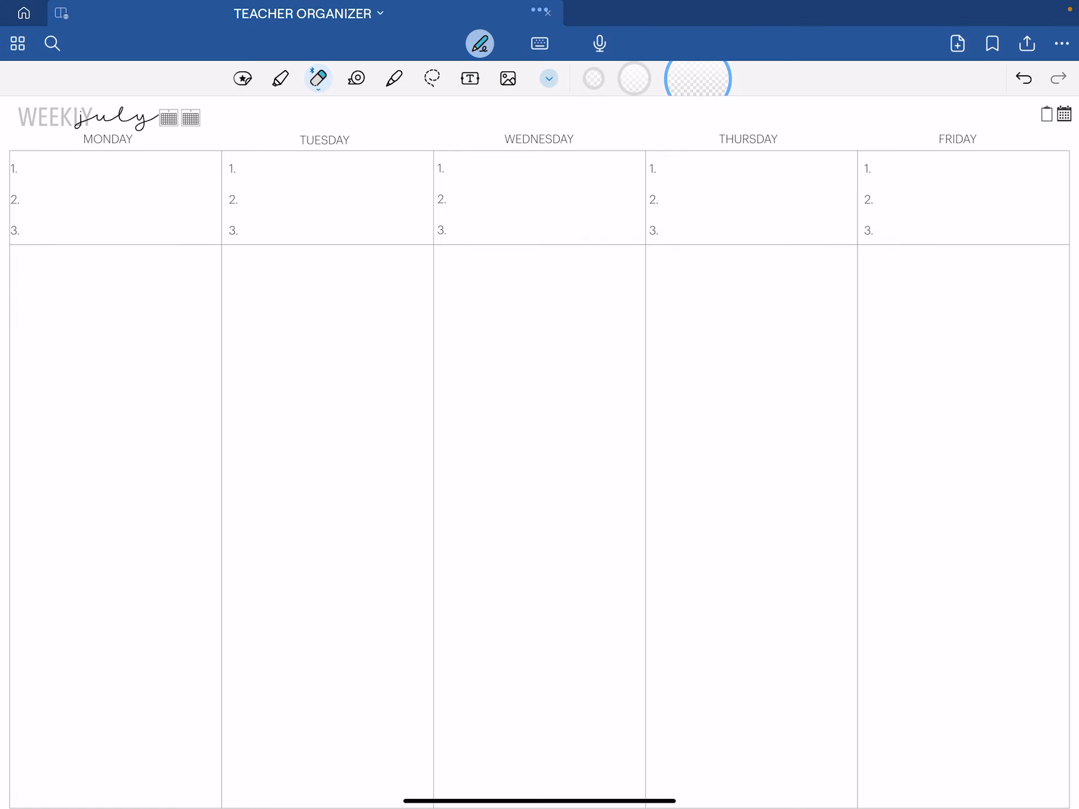
pyautogui.click(242, 78)
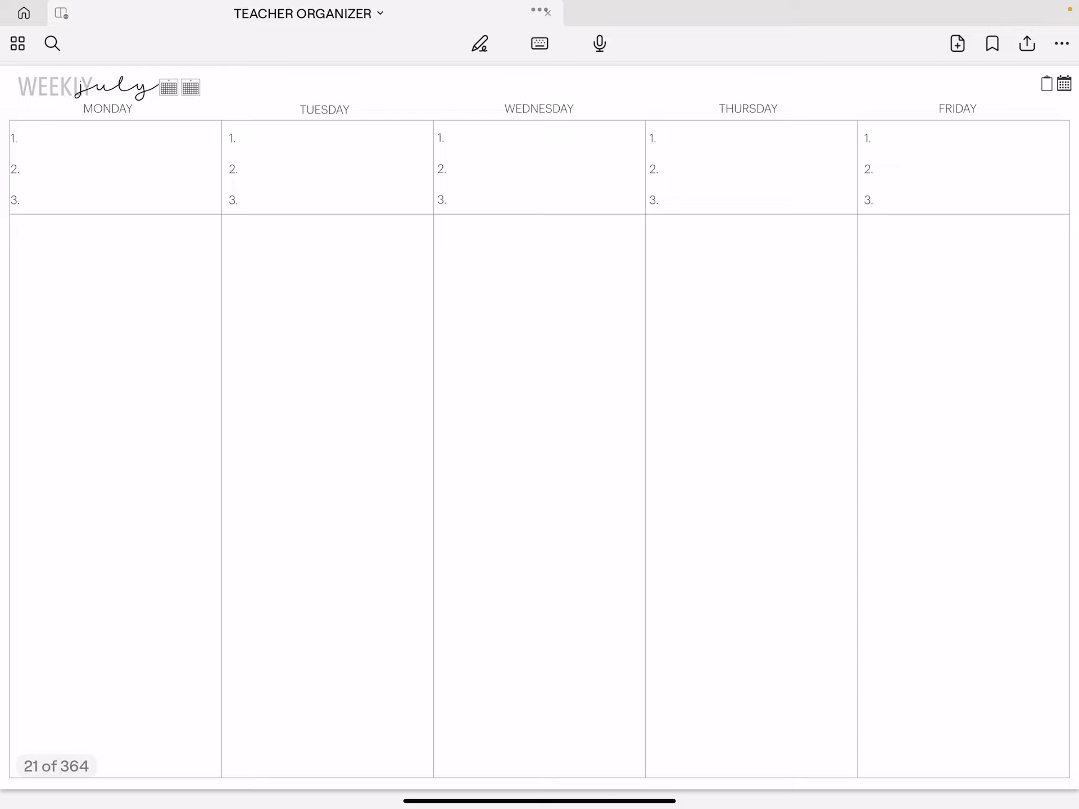
# Step: Switch to the eight-box Monday–Sunday weekly layout and pick the Lasso tool
pyautogui.click(191, 88)
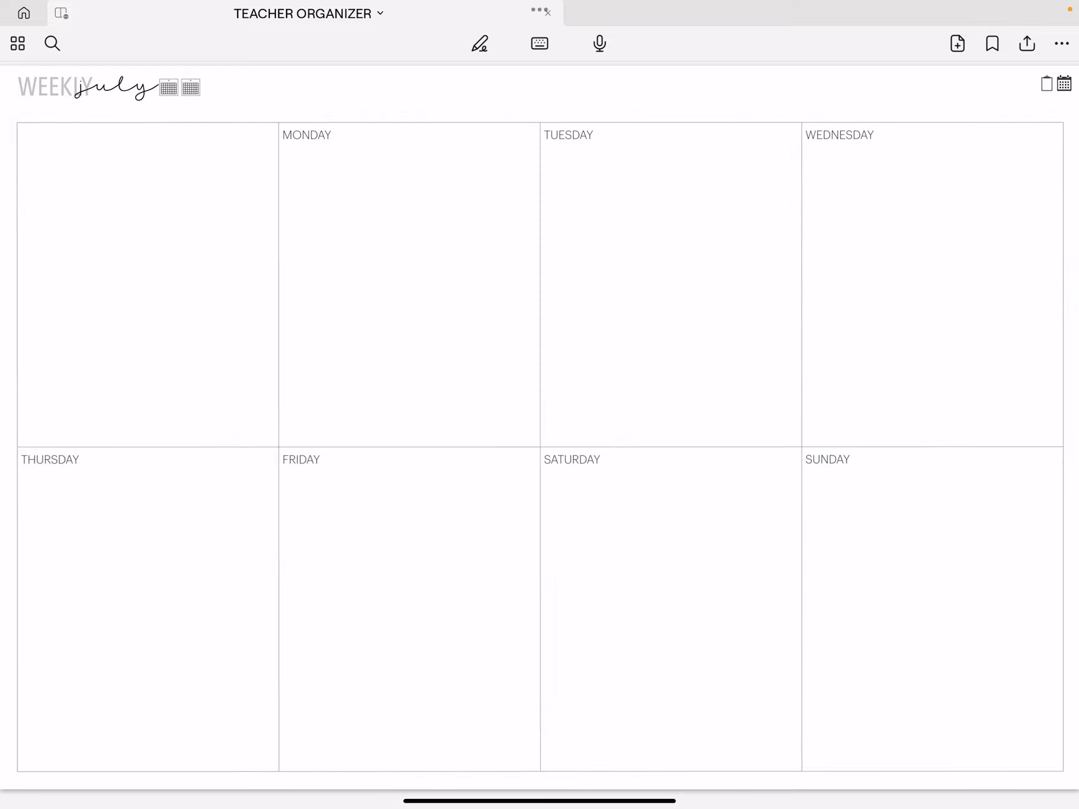
pyautogui.click(479, 44)
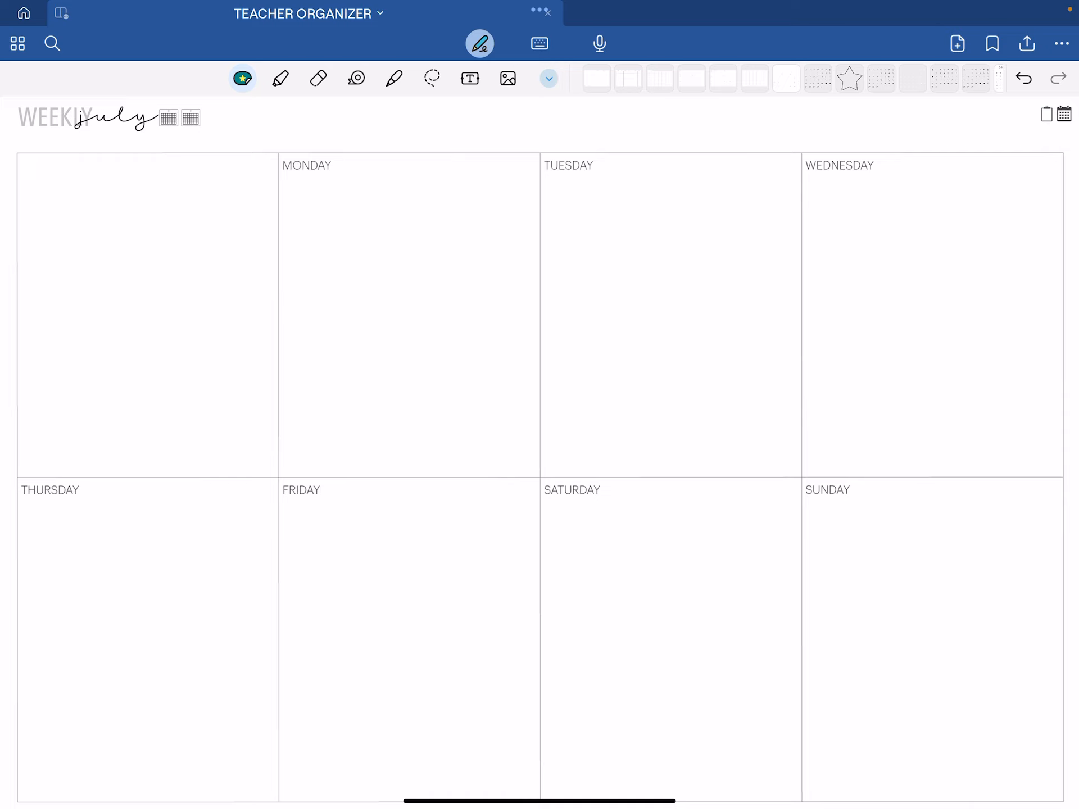
pyautogui.click(432, 78)
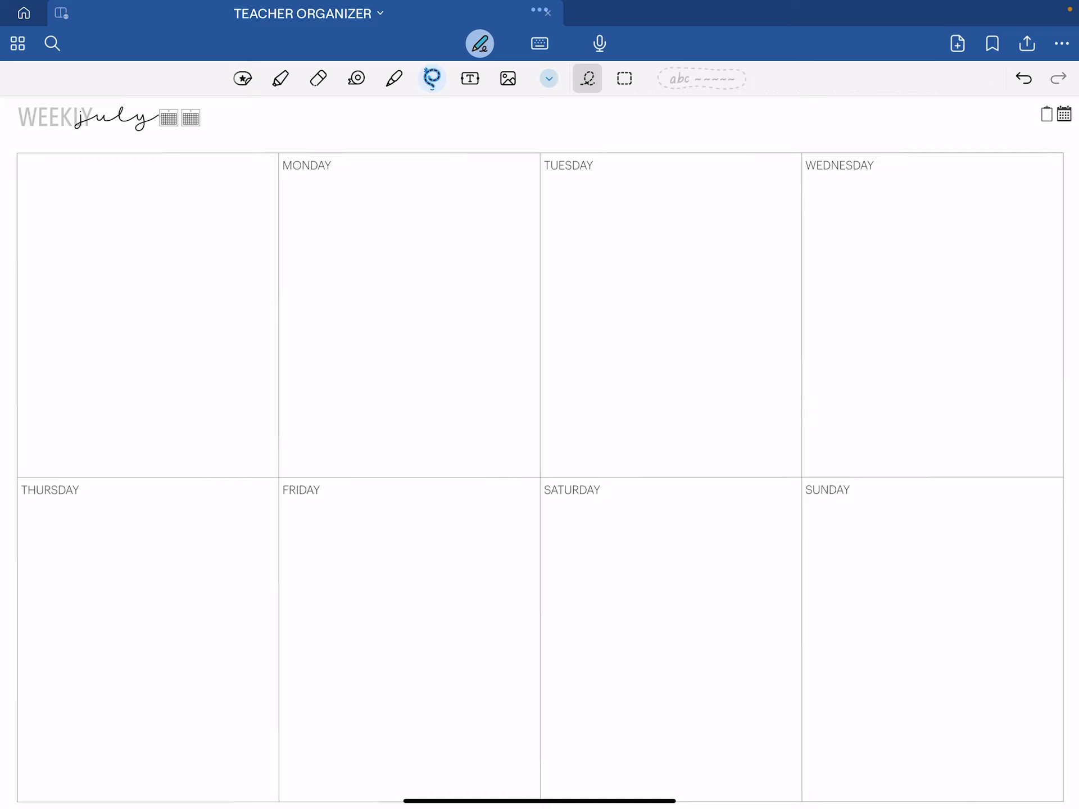
# Step: Stop the lasso from selecting images, then add a 'Hello' text box in a weekly box
pyautogui.click(433, 77)
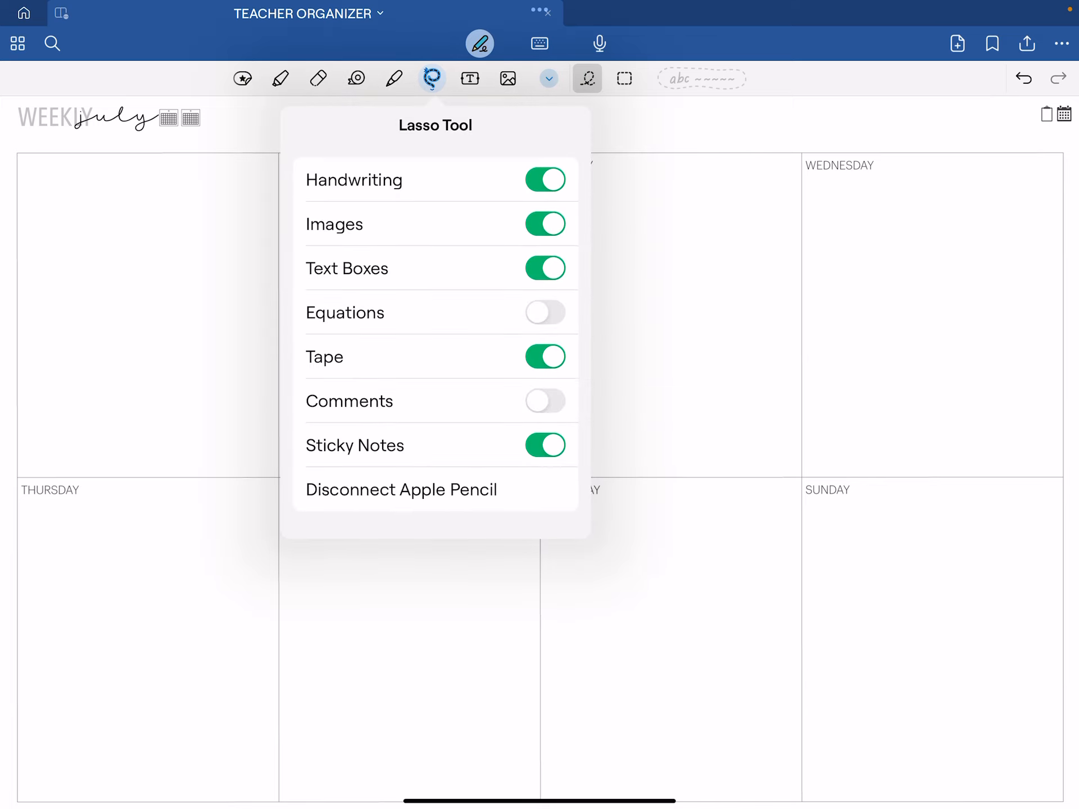
pyautogui.click(545, 224)
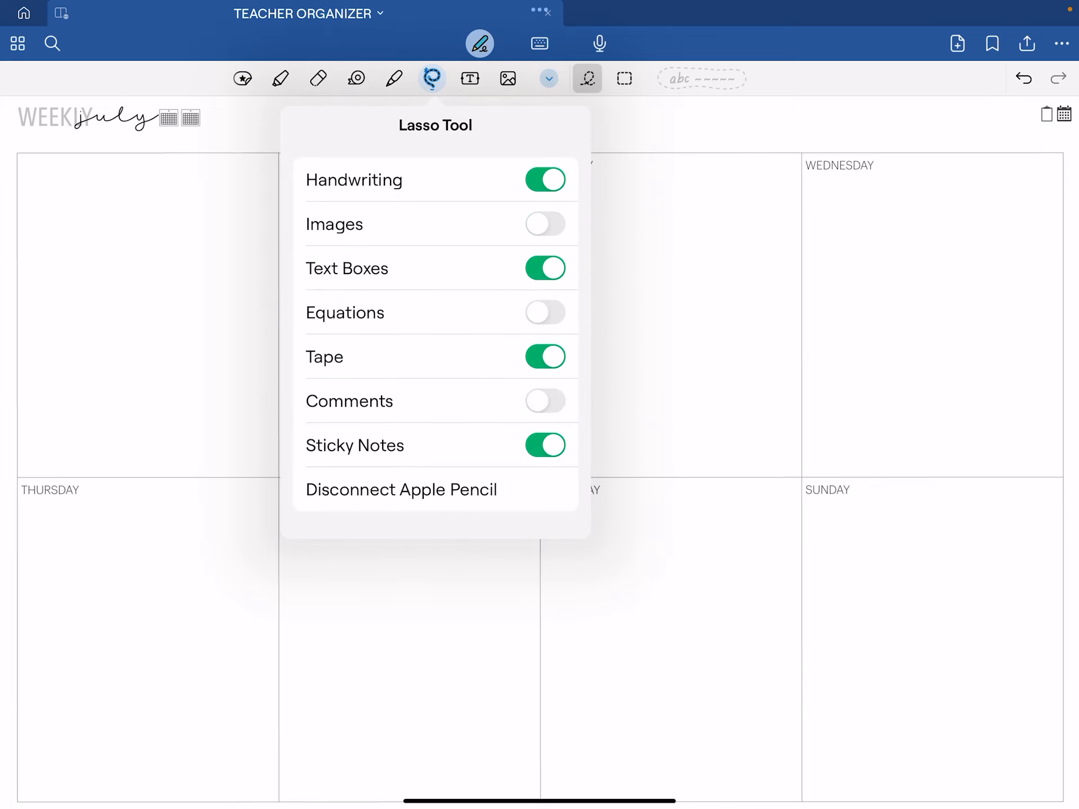
pyautogui.click(470, 78)
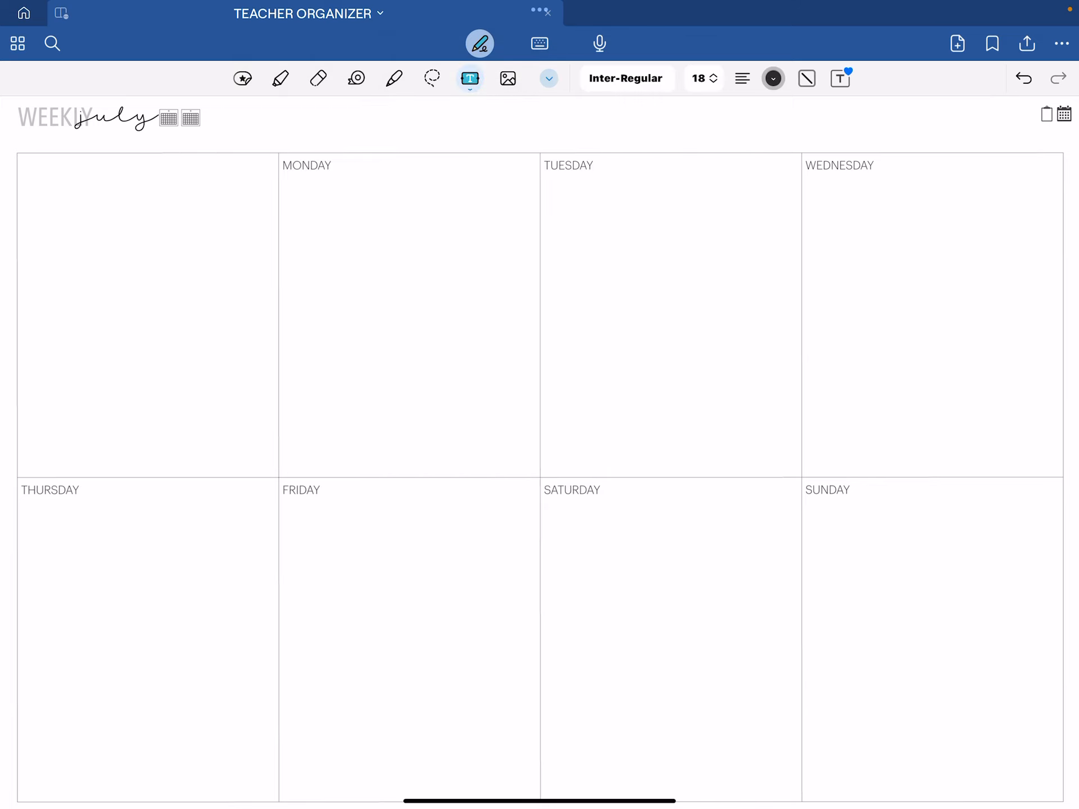
pyautogui.click(599, 227)
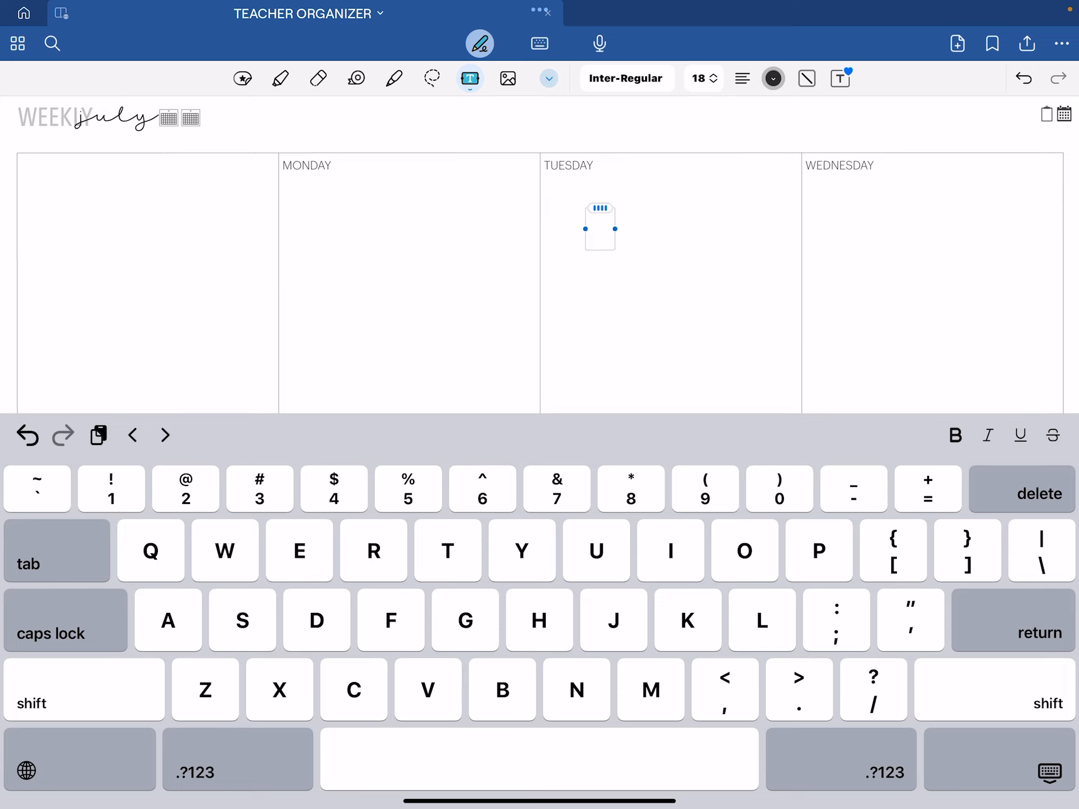
pyautogui.write('Hello')
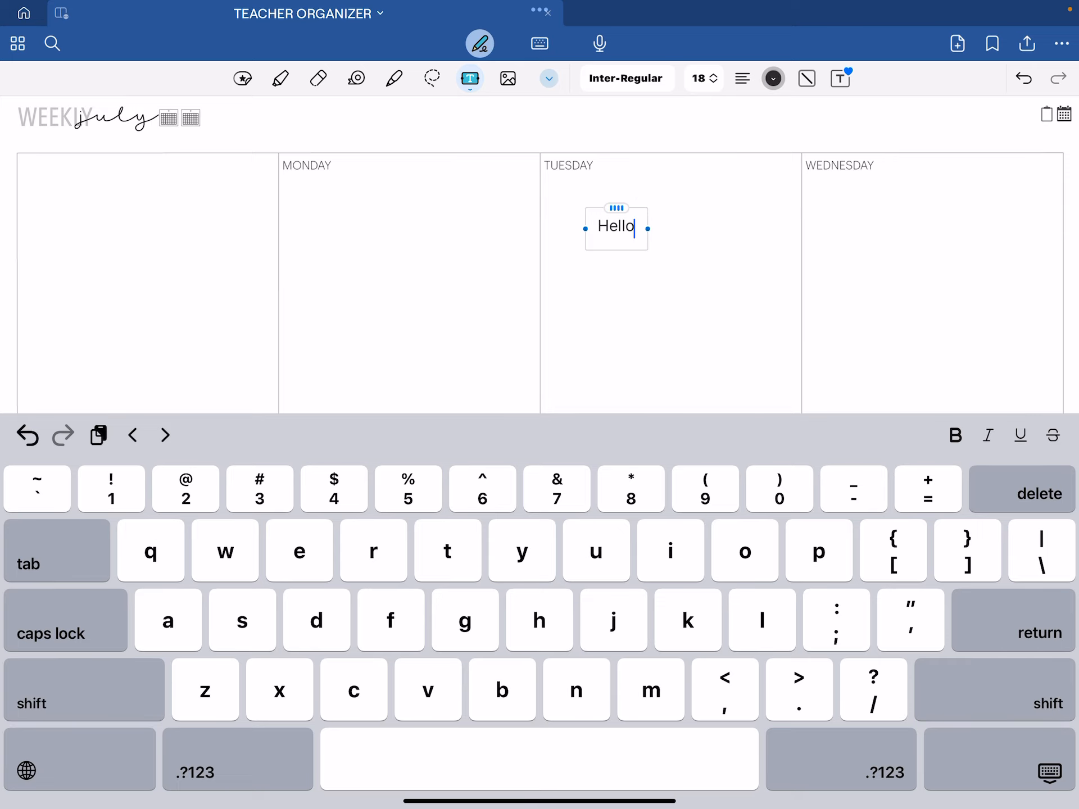
# Step: Let the lasso select images again and return to freehand selection
pyautogui.click(432, 78)
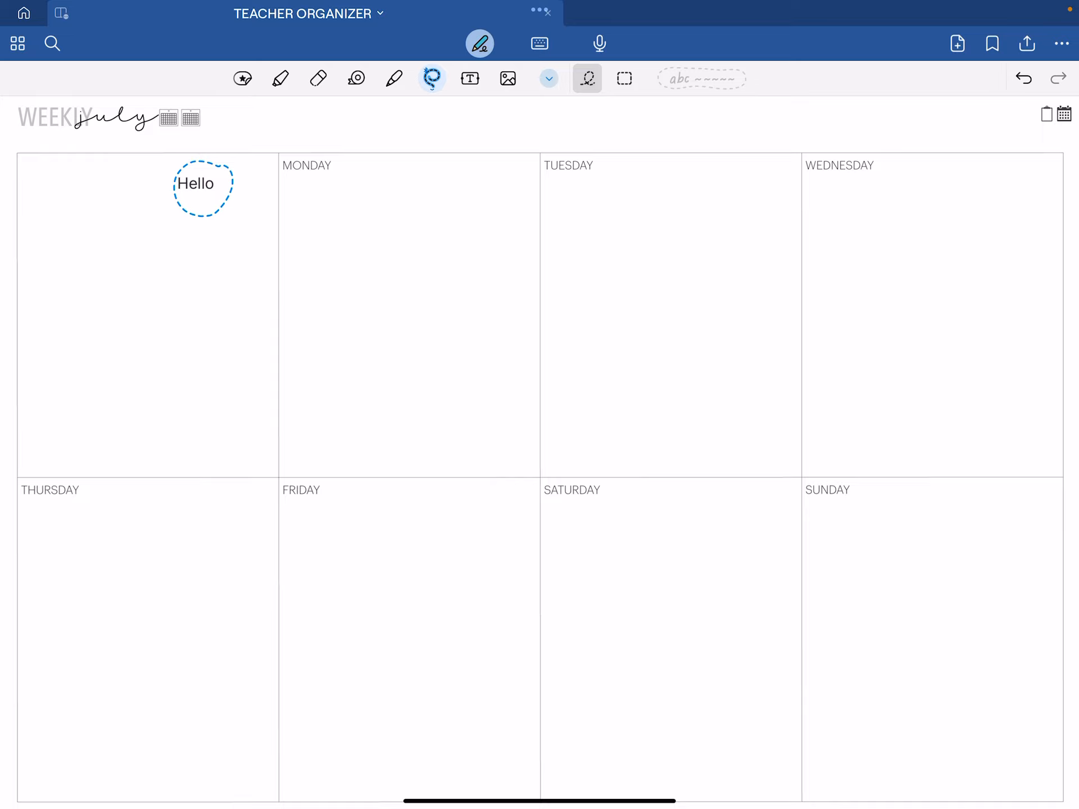
pyautogui.click(432, 77)
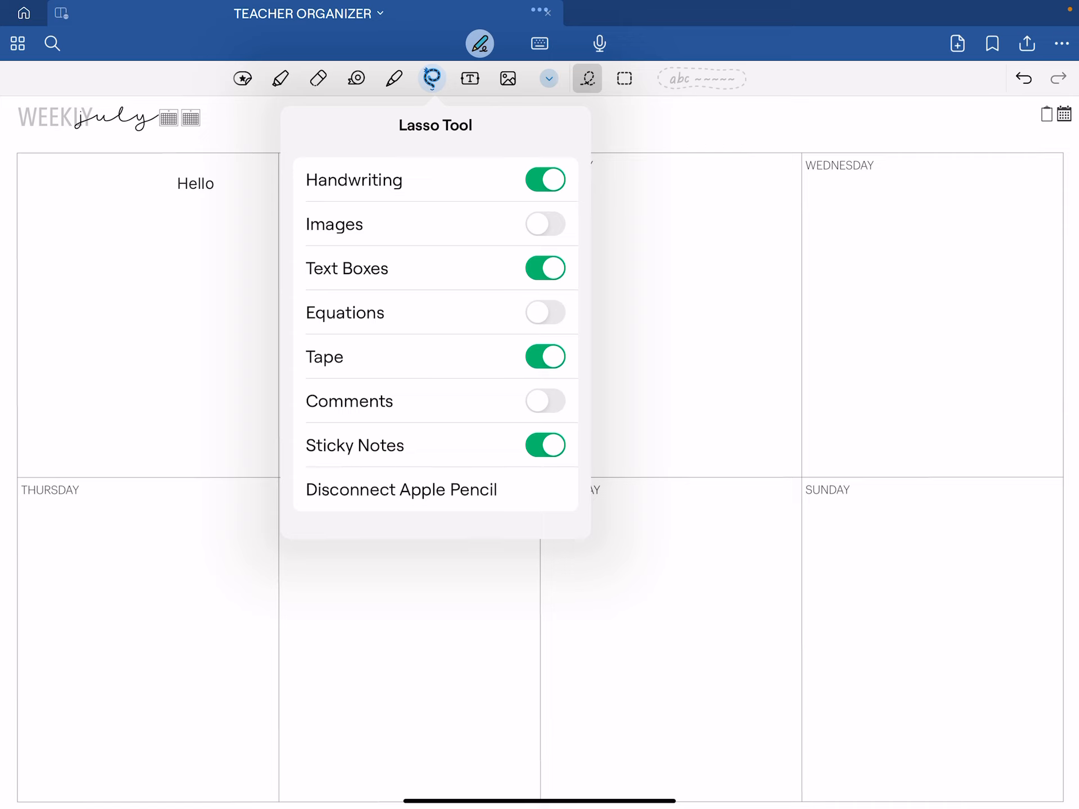
pyautogui.click(543, 223)
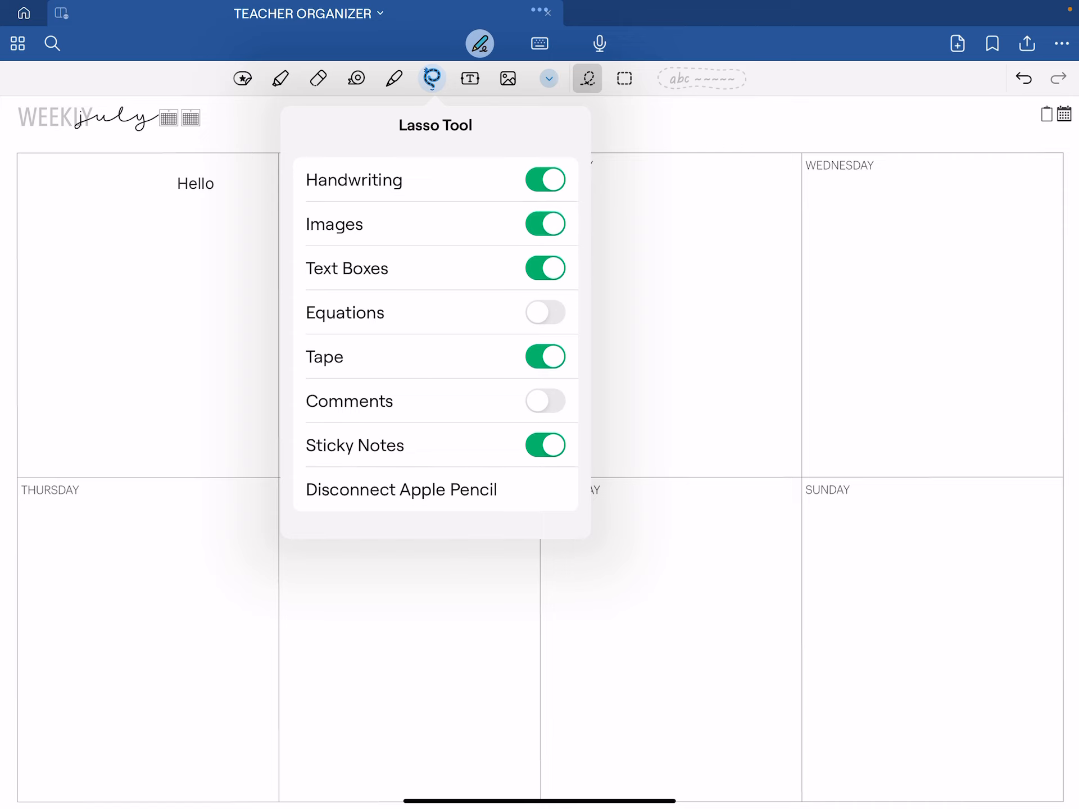
pyautogui.click(469, 77)
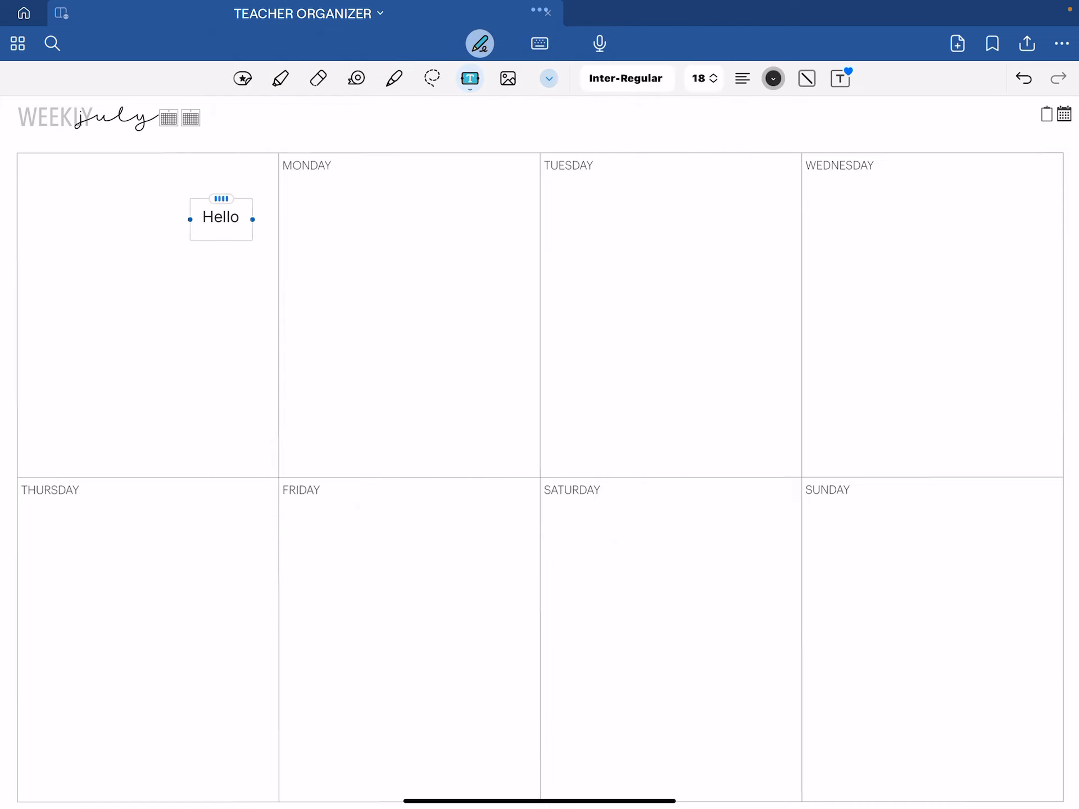
pyautogui.click(432, 77)
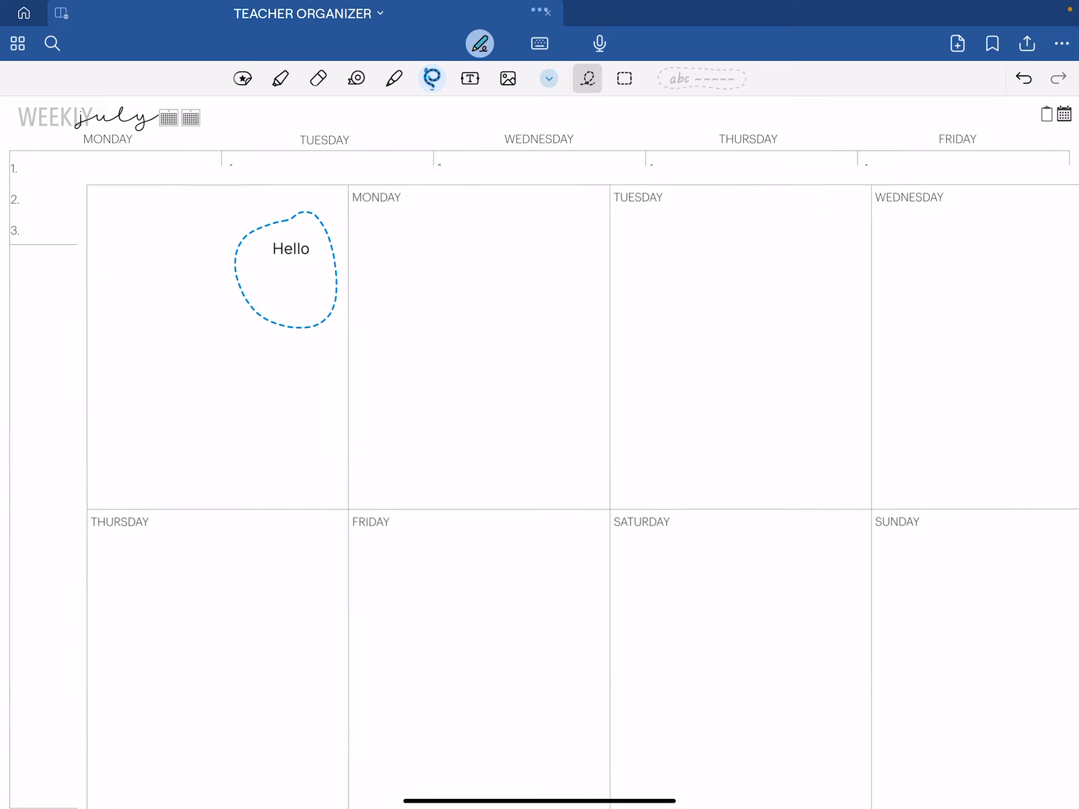
# Step: Remove the moved eight-box insert and add the seven-column Monday–Sunday element
pyautogui.click(508, 77)
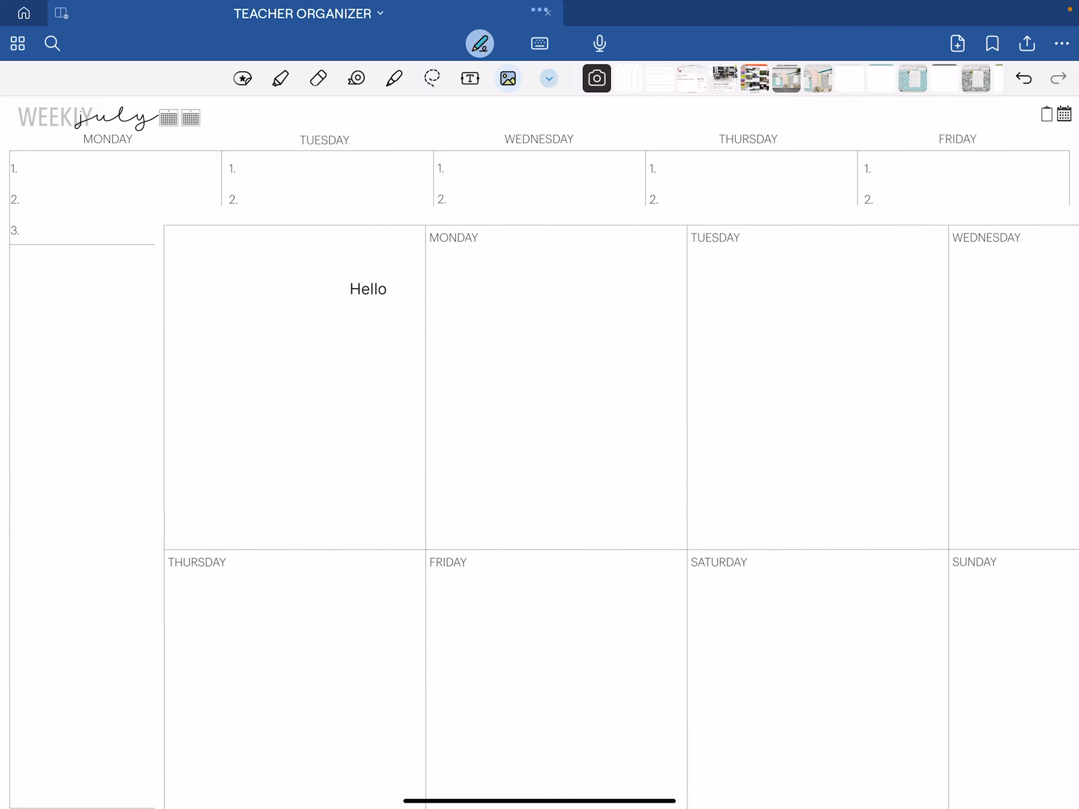
pyautogui.click(432, 77)
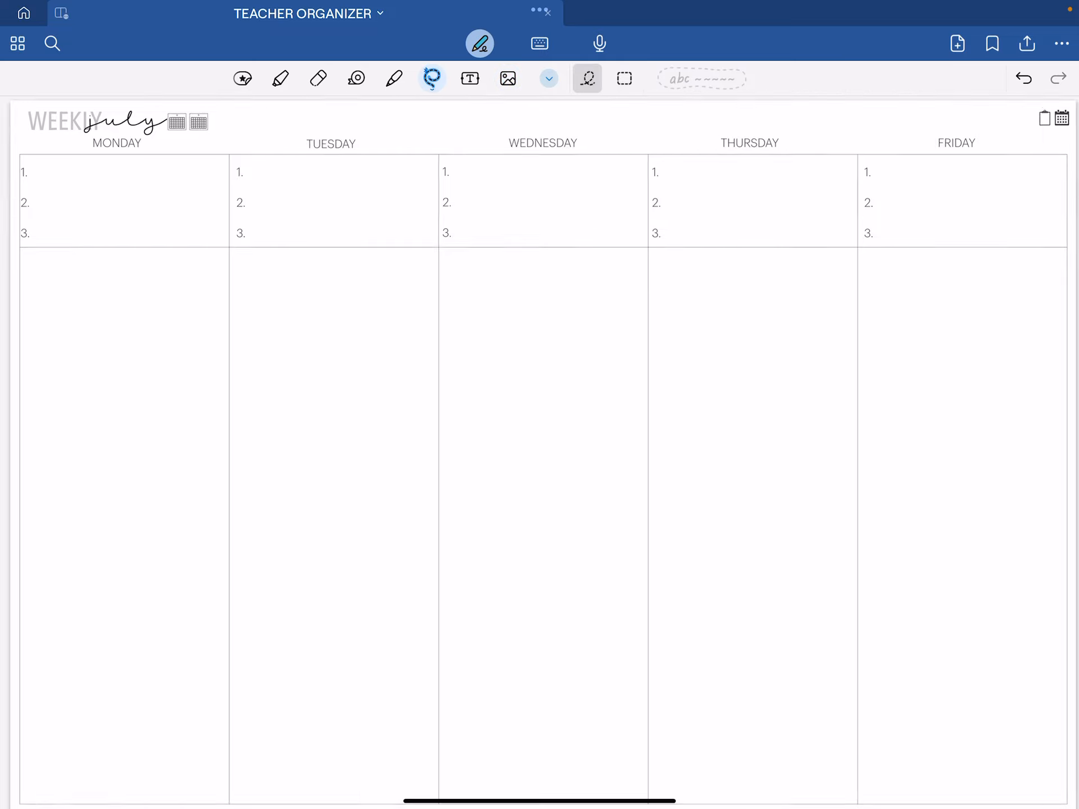
pyautogui.click(242, 77)
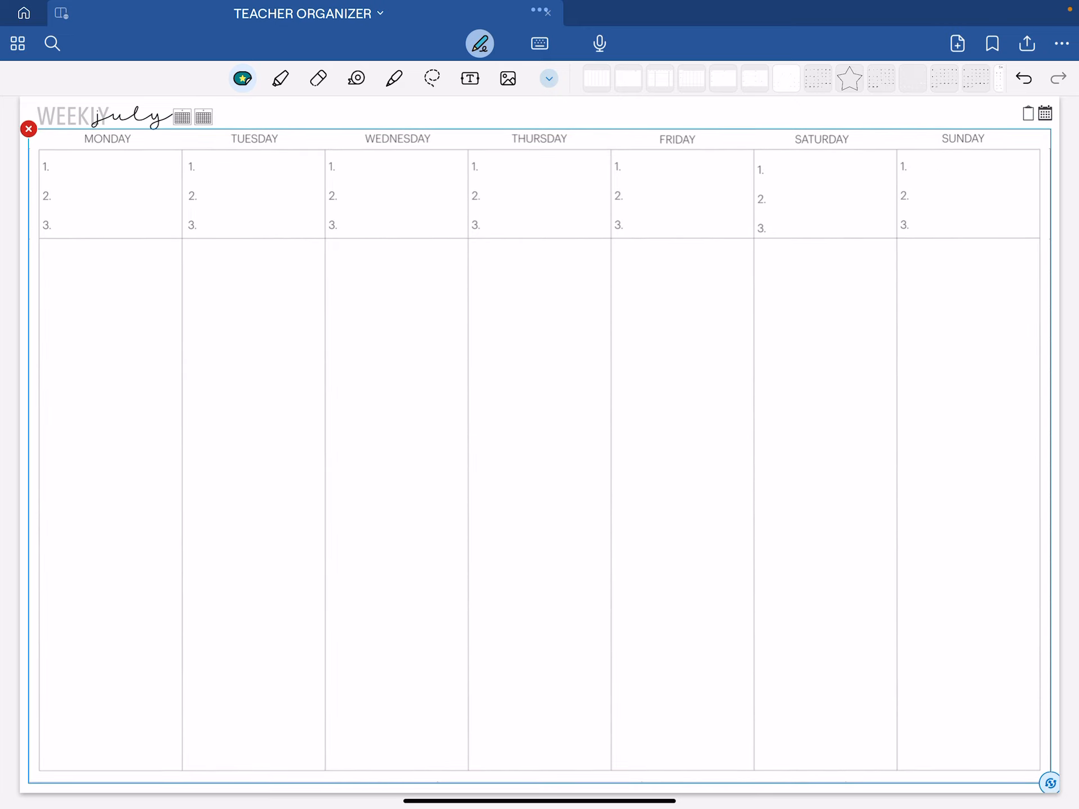
# Step: Add the seven-row Monday–Sunday grid element with six blank columns
pyautogui.click(507, 77)
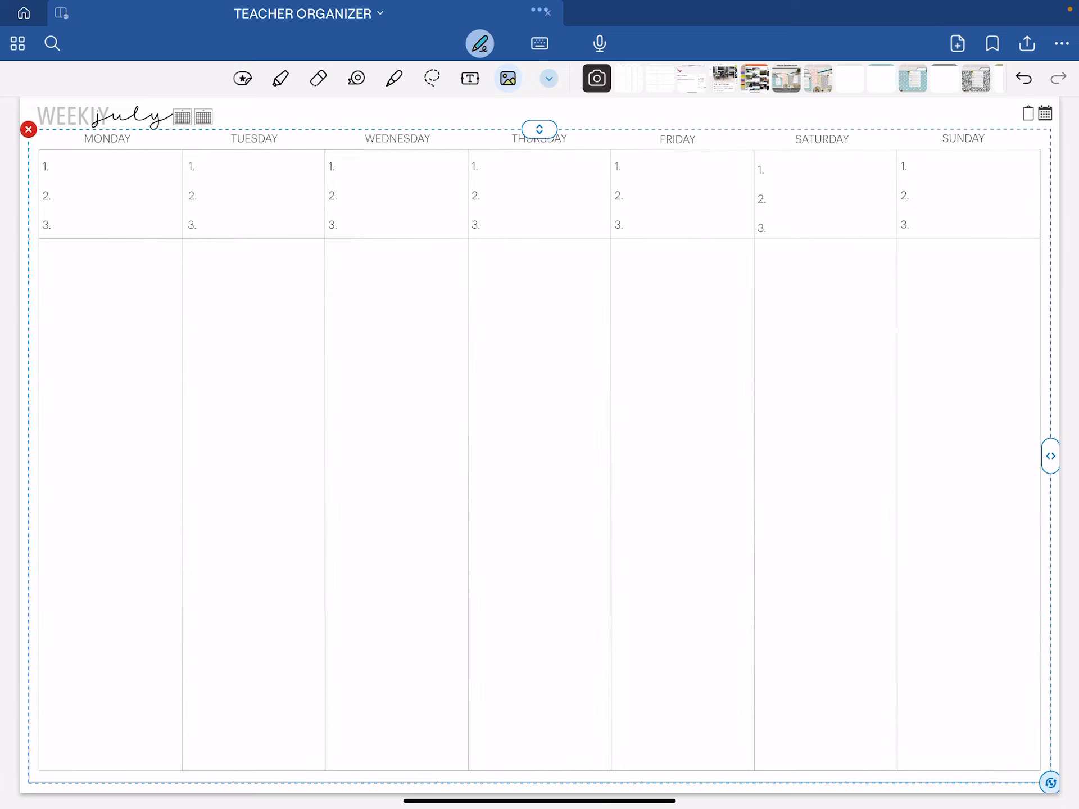
pyautogui.click(243, 77)
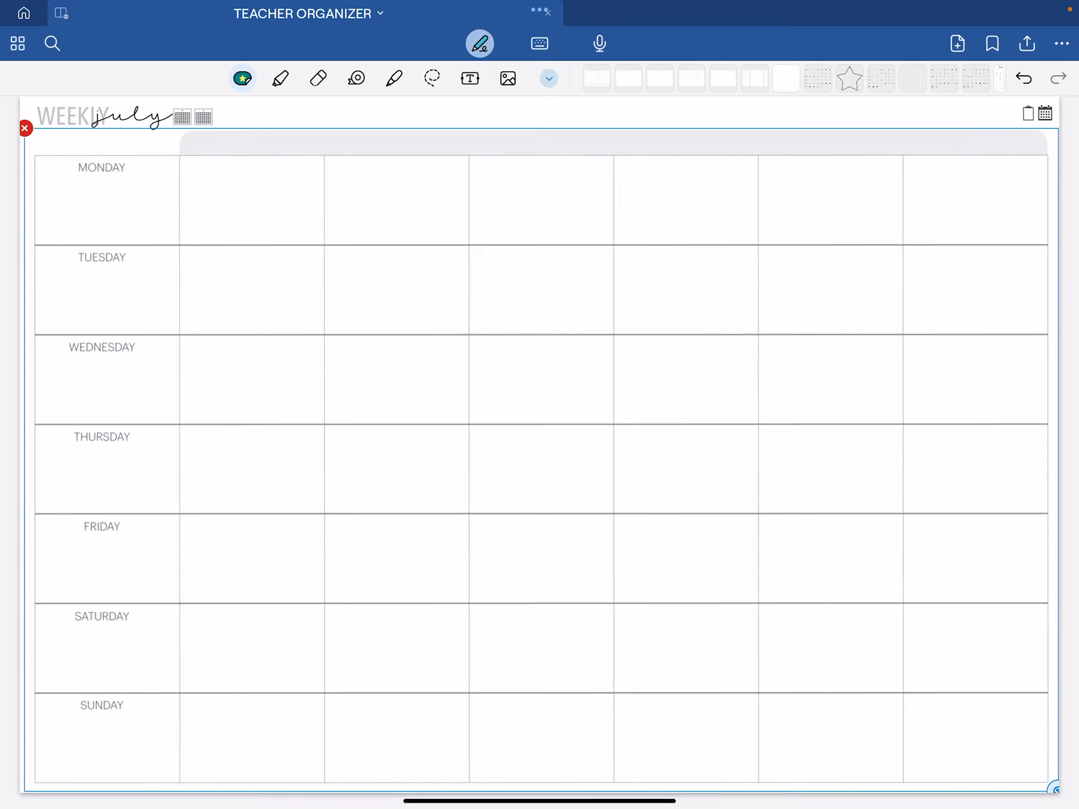
# Step: Add the seven-column Monday–Sunday calendar grid element with six blank rows
pyautogui.click(507, 78)
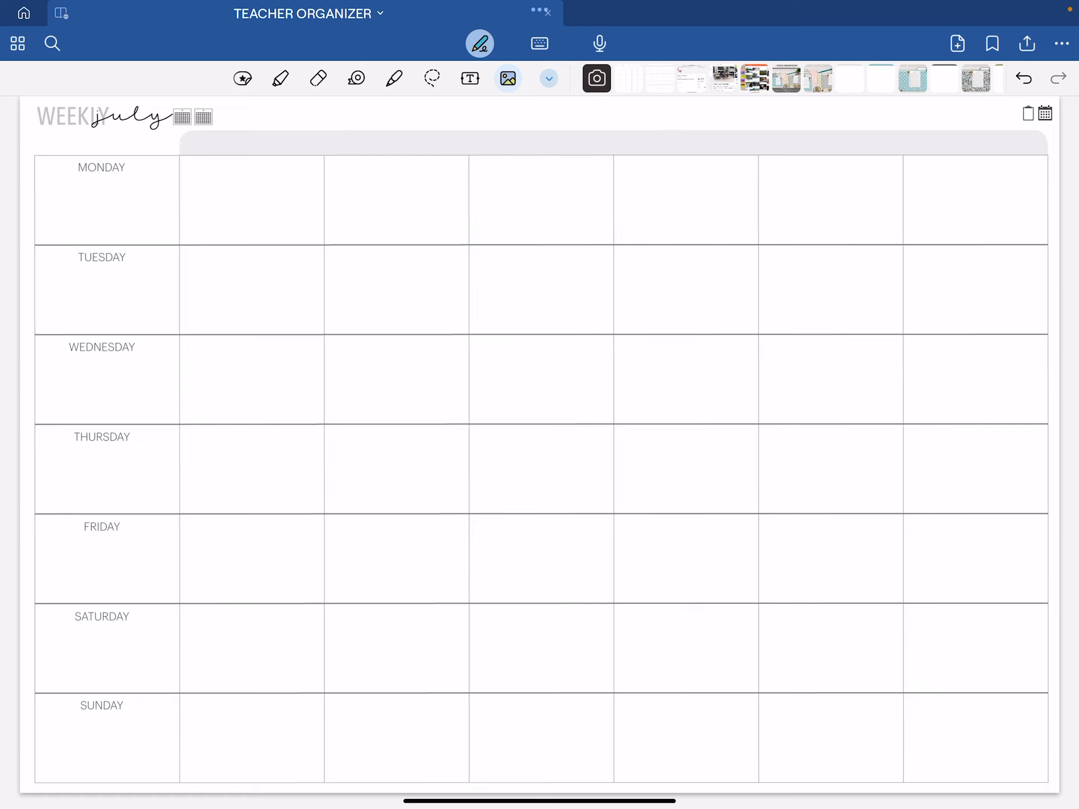
pyautogui.click(242, 77)
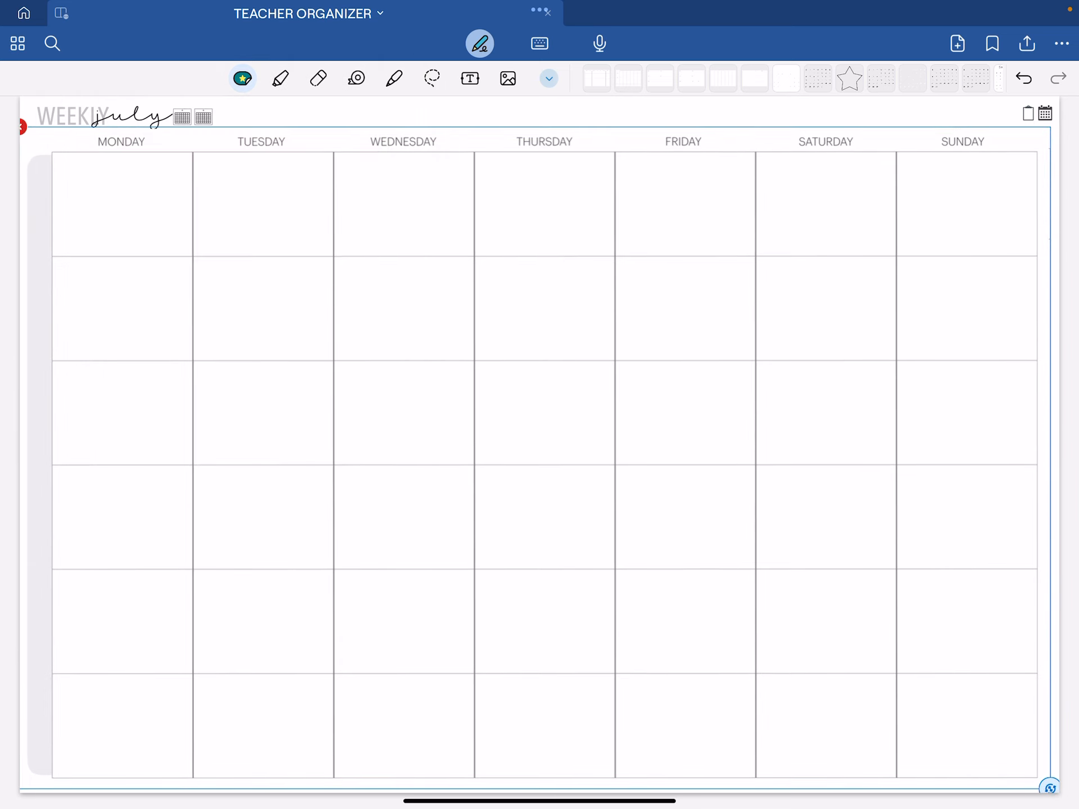
pyautogui.click(507, 77)
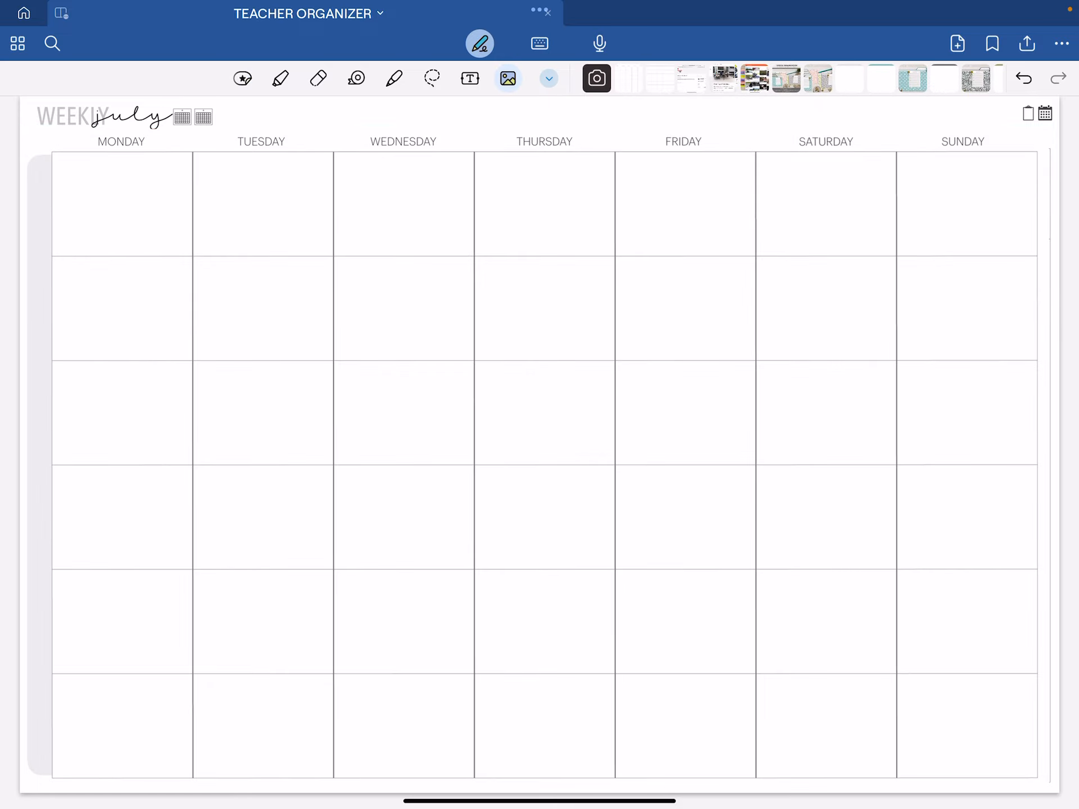